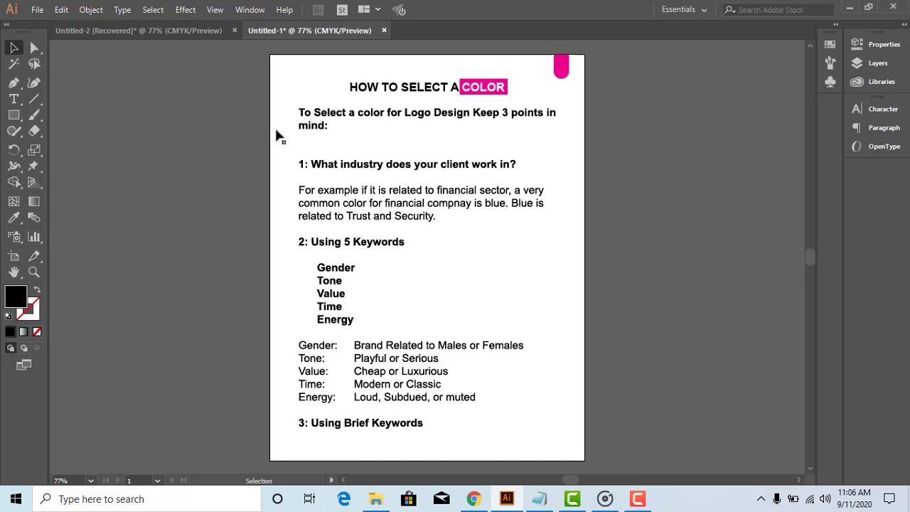
mouse_move(257, 190)
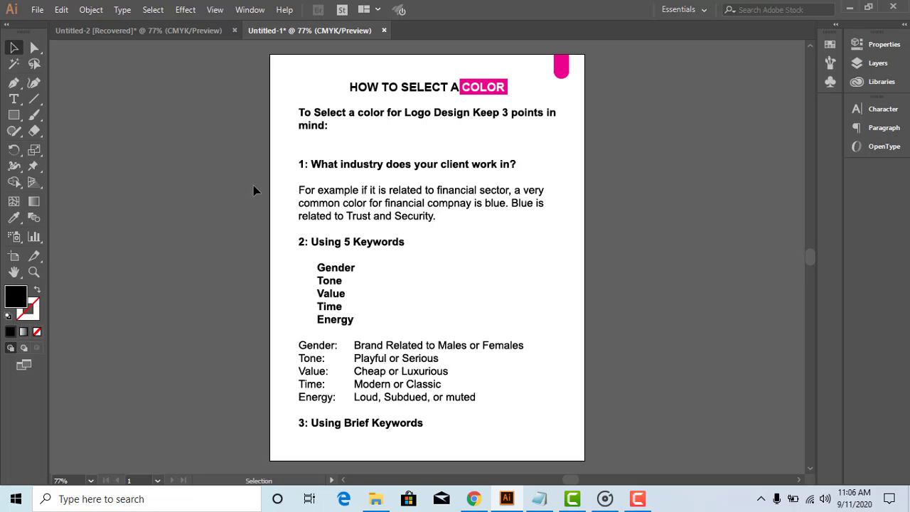
mouse_move(190, 169)
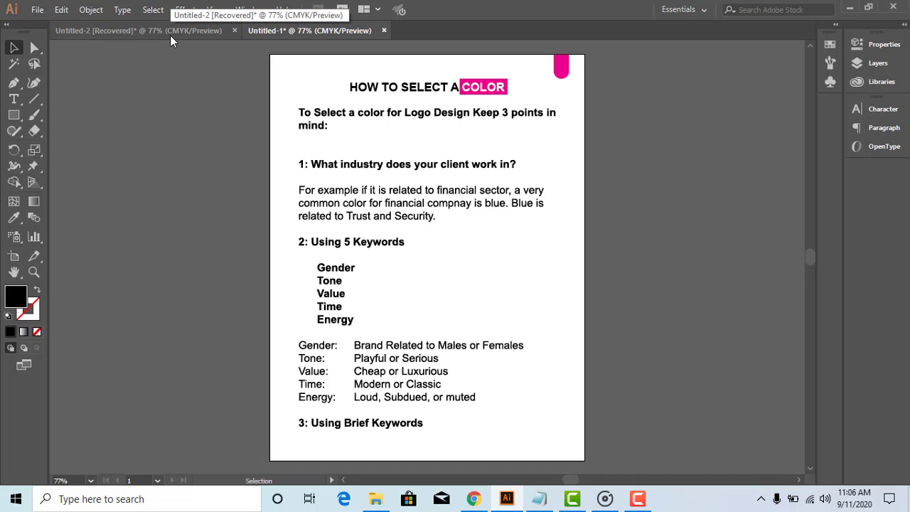
- Review the crown logo in Untitled-2, then view the 'adobe color wheel' Google results
click(139, 29)
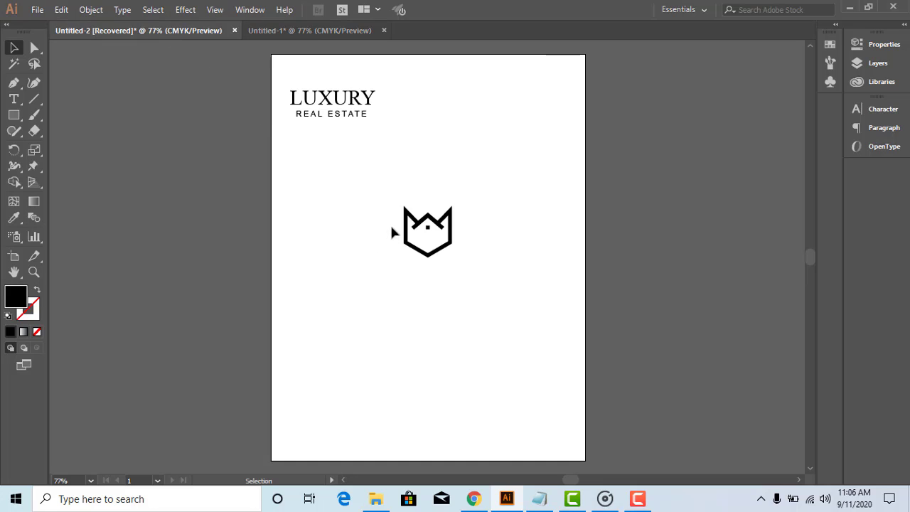
mouse_move(357, 128)
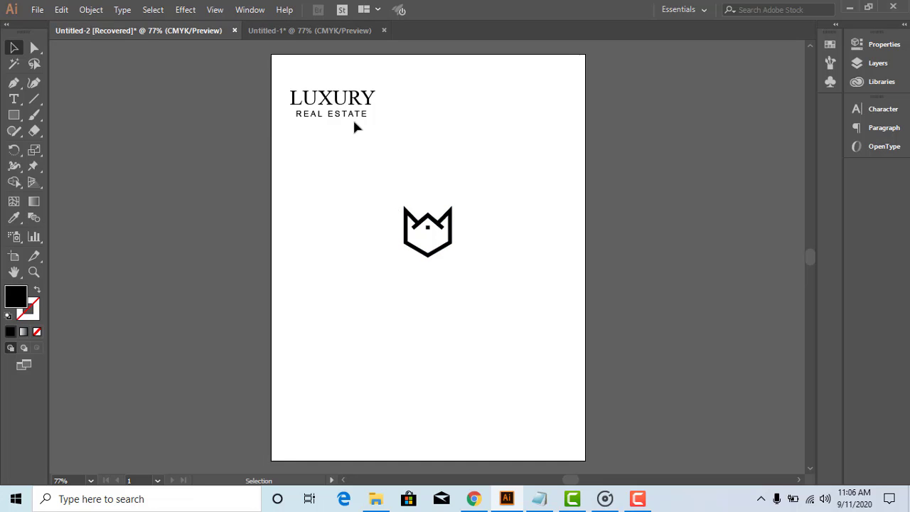
mouse_move(435, 161)
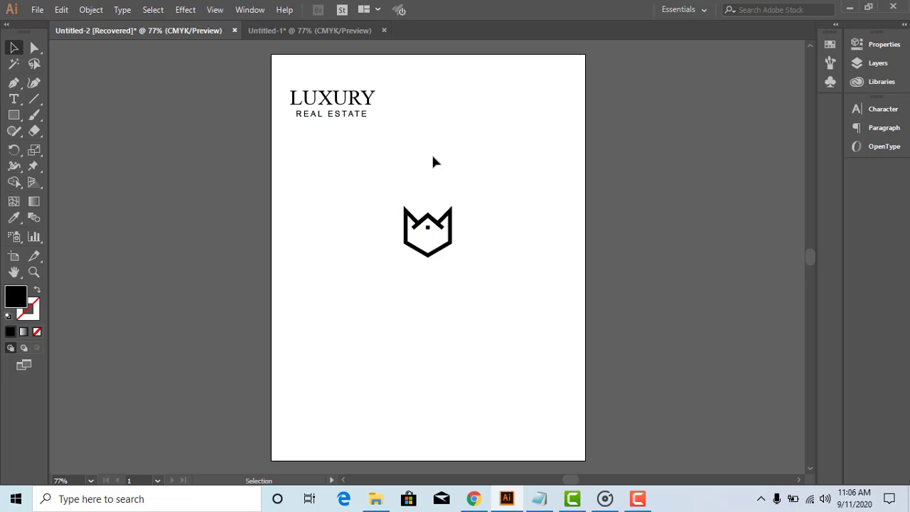
click(473, 499)
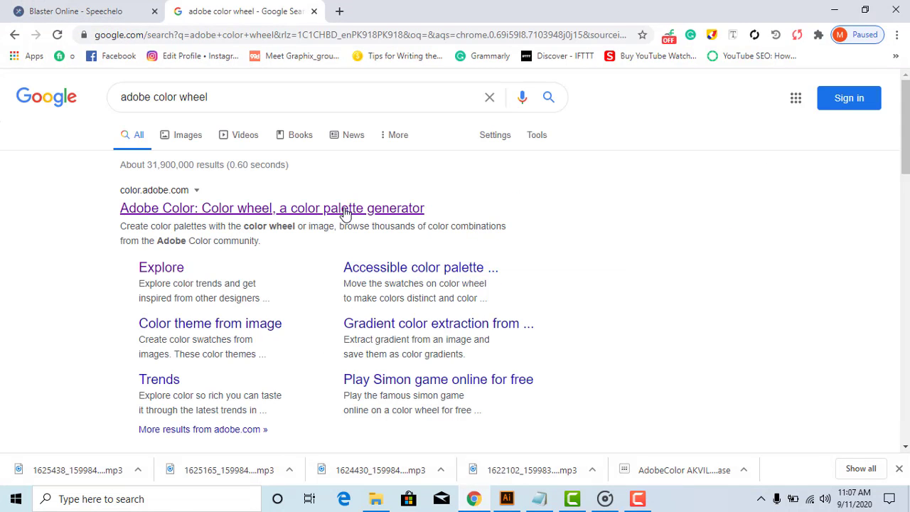
- Open the Adobe Color colour wheel result, showing an analogous yellow-to-orange theme
click(271, 208)
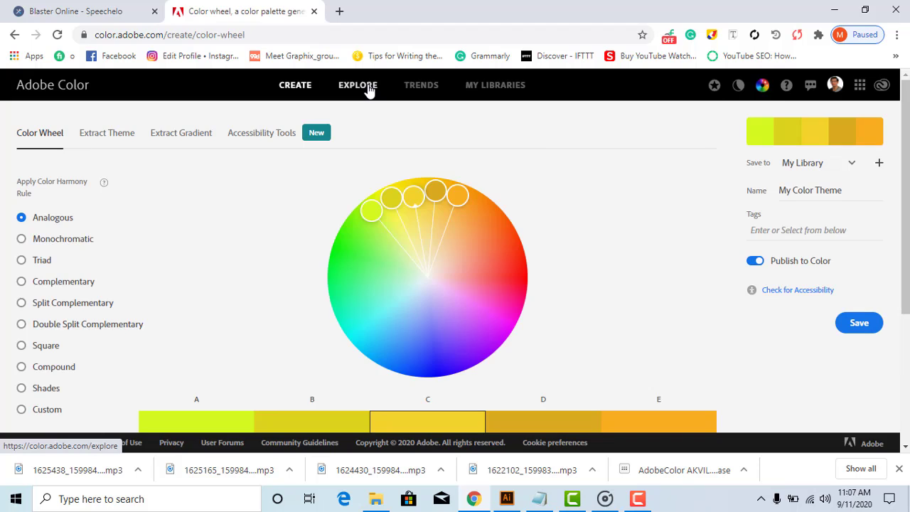
- Search Adobe Color's Explore section for 'real estate' palettes
click(357, 84)
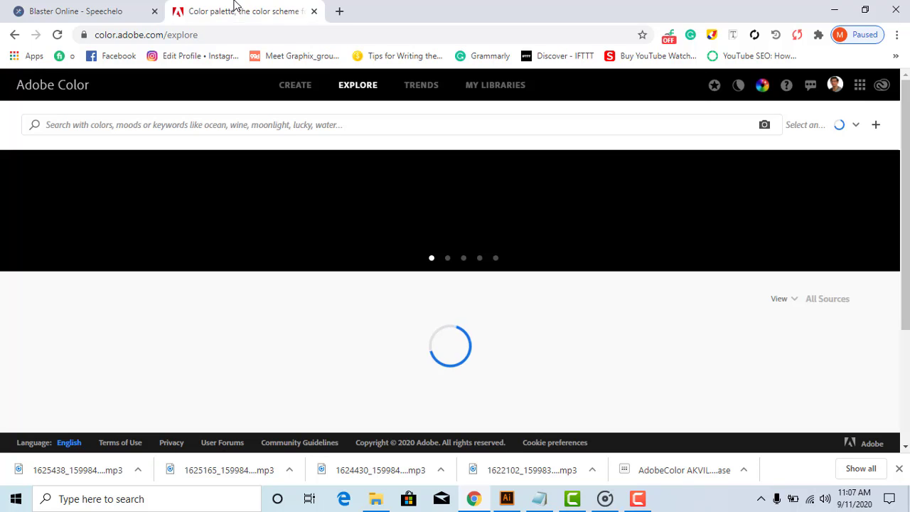
click(285, 124)
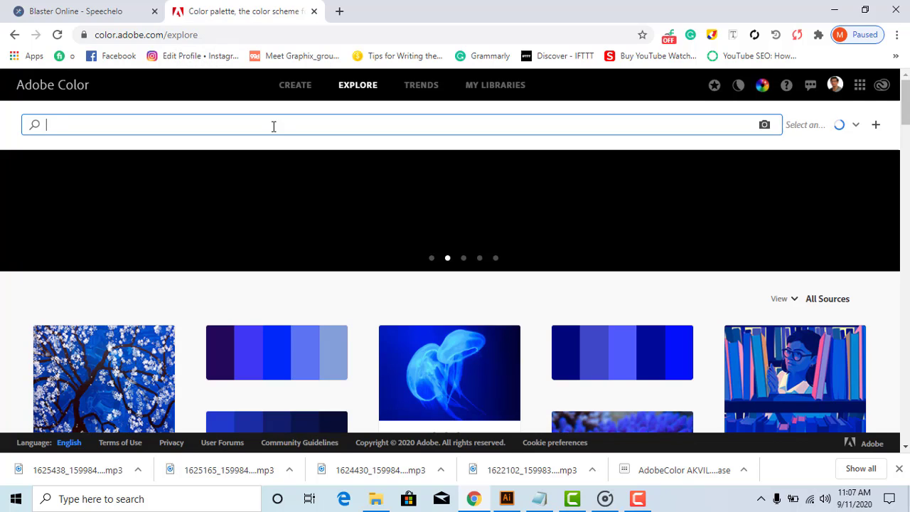
text(real)
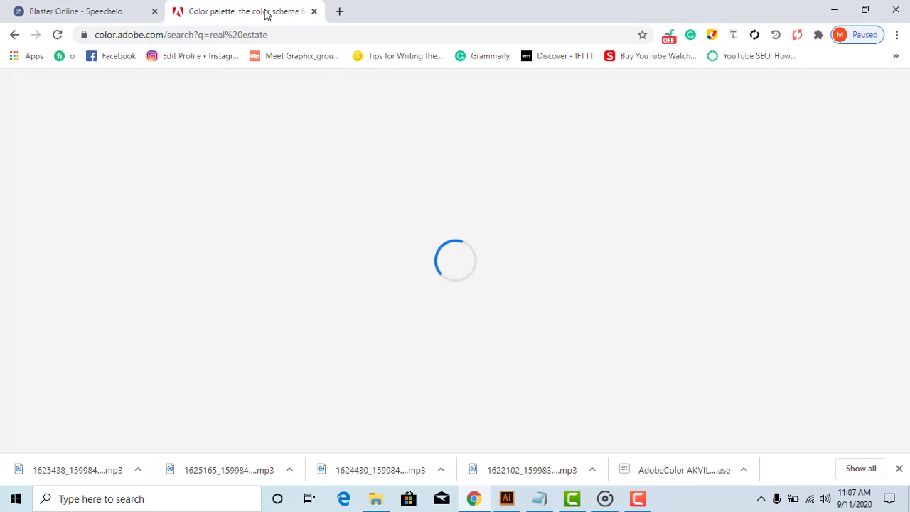
mouse_move(245, 11)
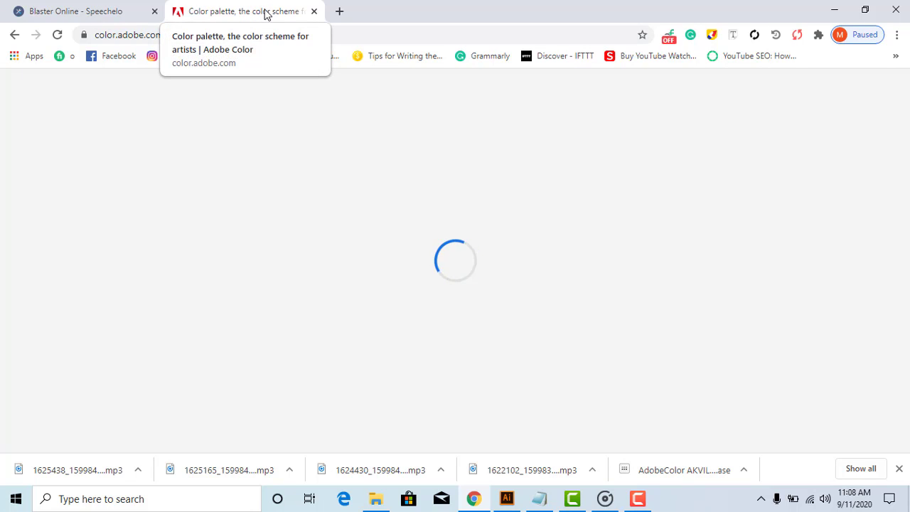